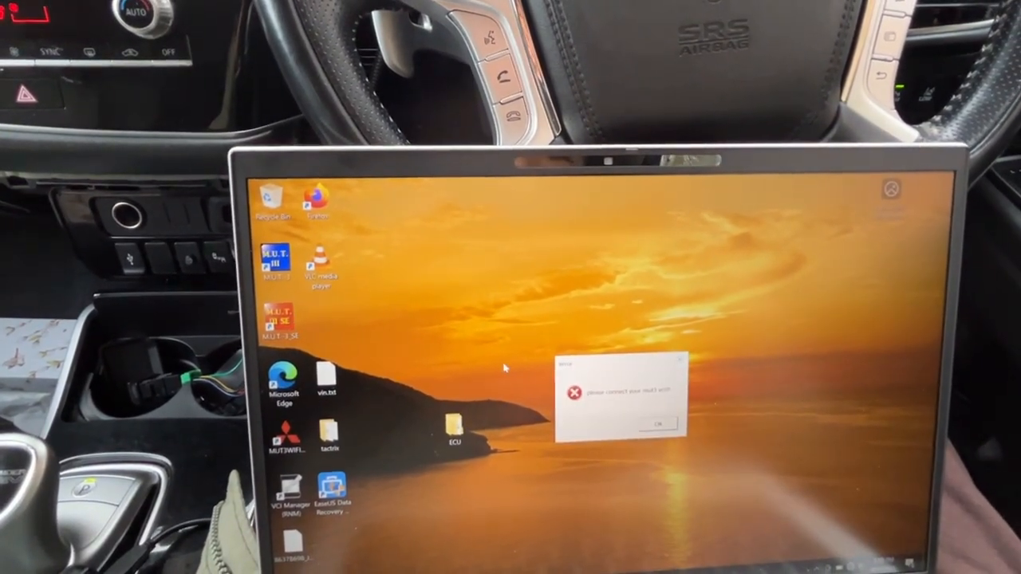
- Dismiss the desktop error dialog and launch MUT-III SE from its desktop icon
click(657, 423)
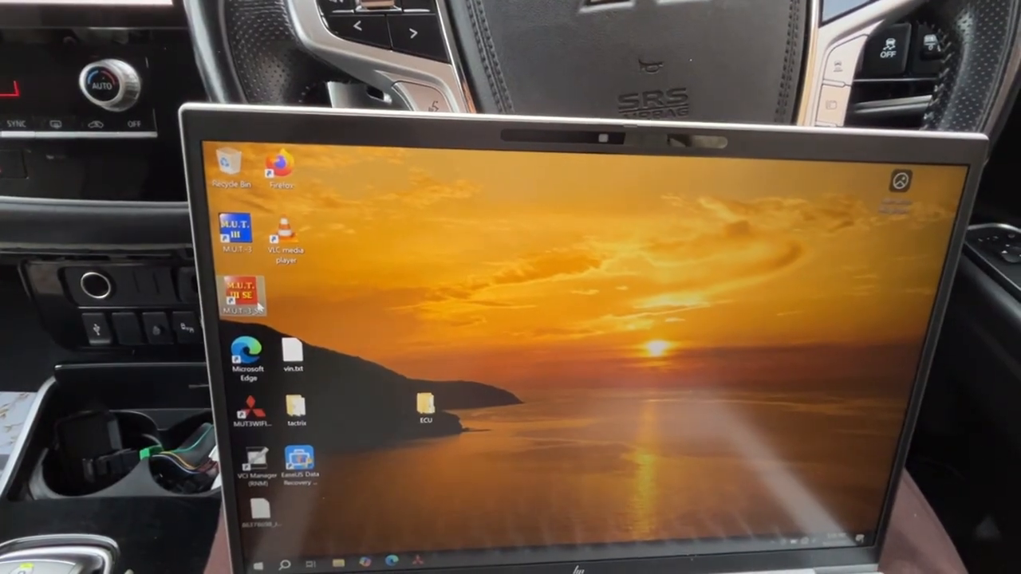
double_click(242, 295)
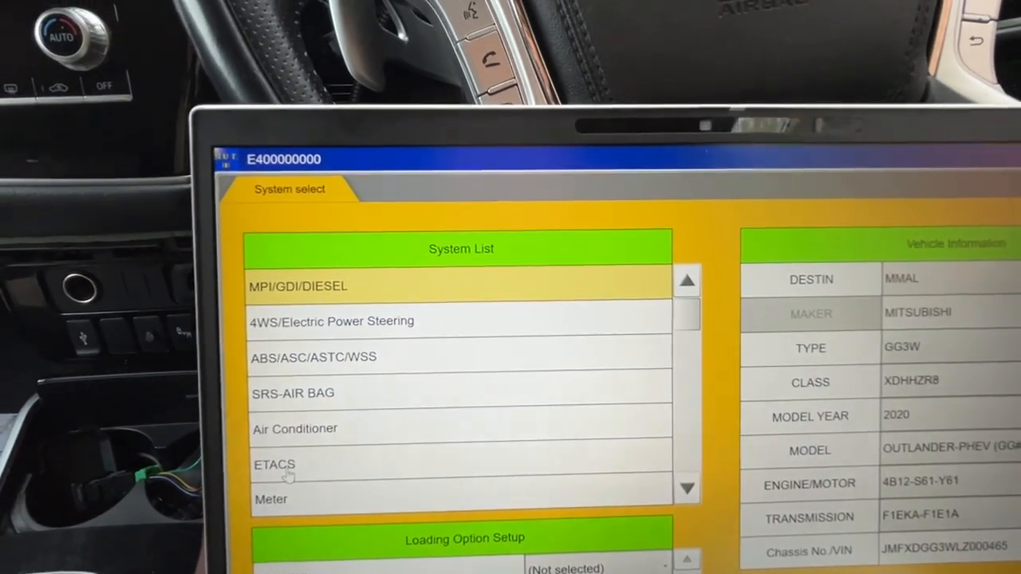
- Select ETACS in the System List for the connected 2020 Outlander PHEV
click(274, 465)
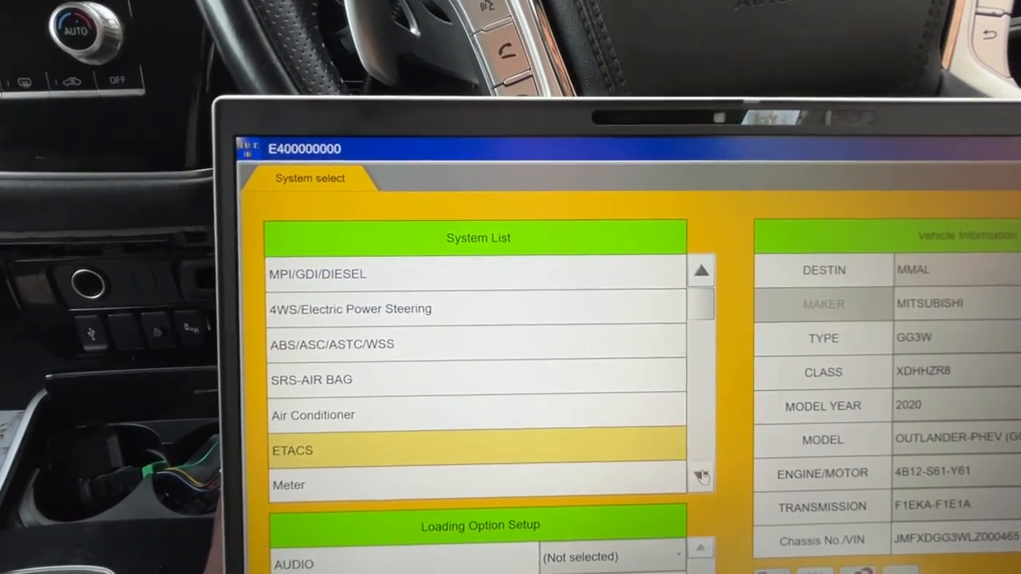
scroll(down, 3)
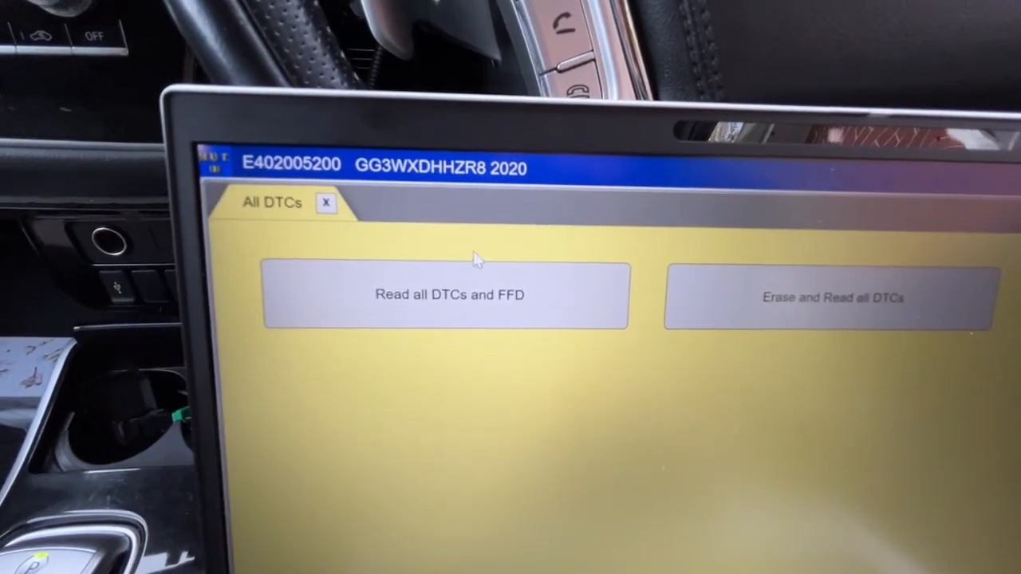
- Start Read all DTCs and FFD with Power Gate and Multi Around Monitor unticked
click(453, 295)
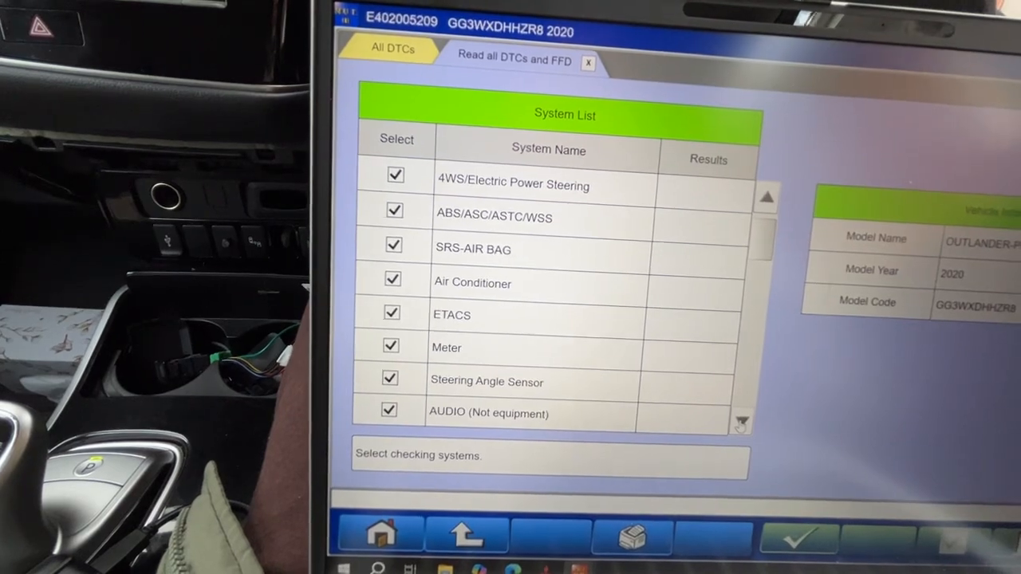
scroll(down, 3)
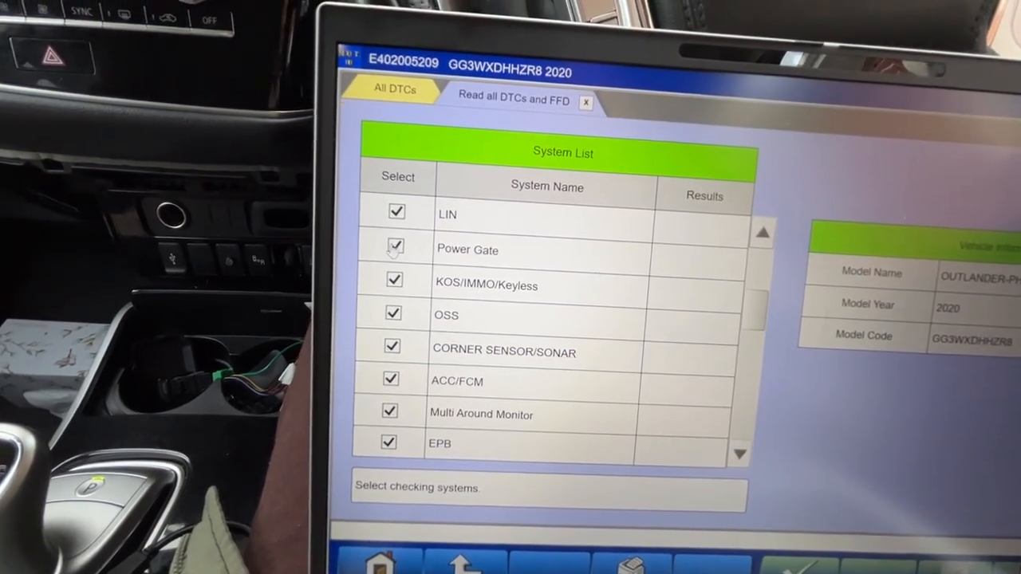
click(395, 245)
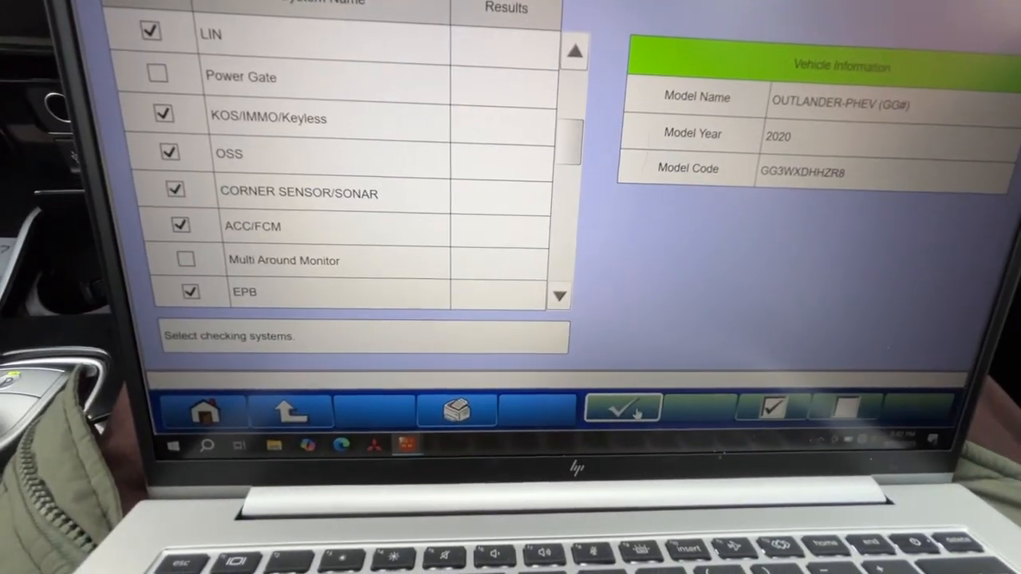
click(622, 407)
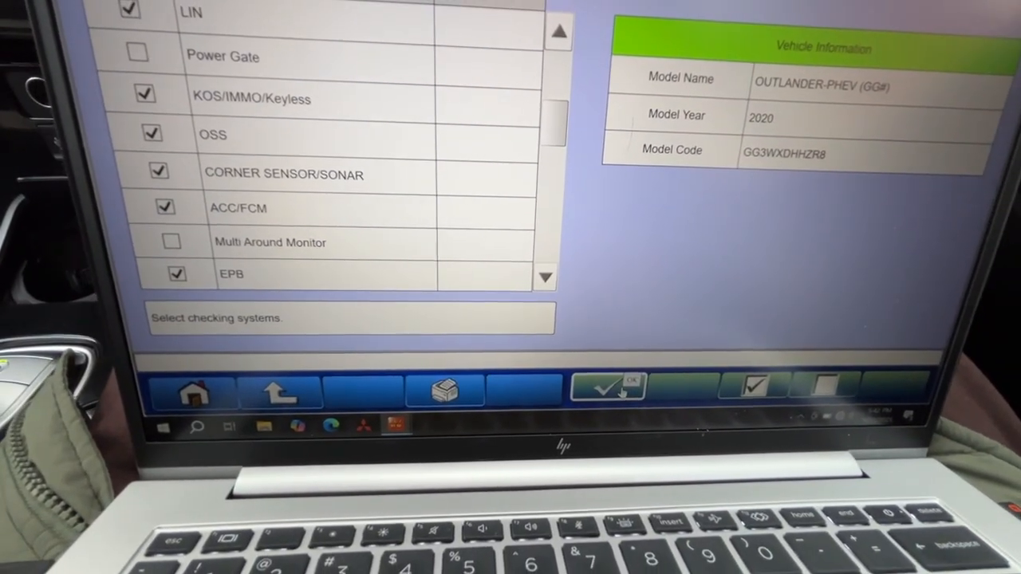
click(606, 389)
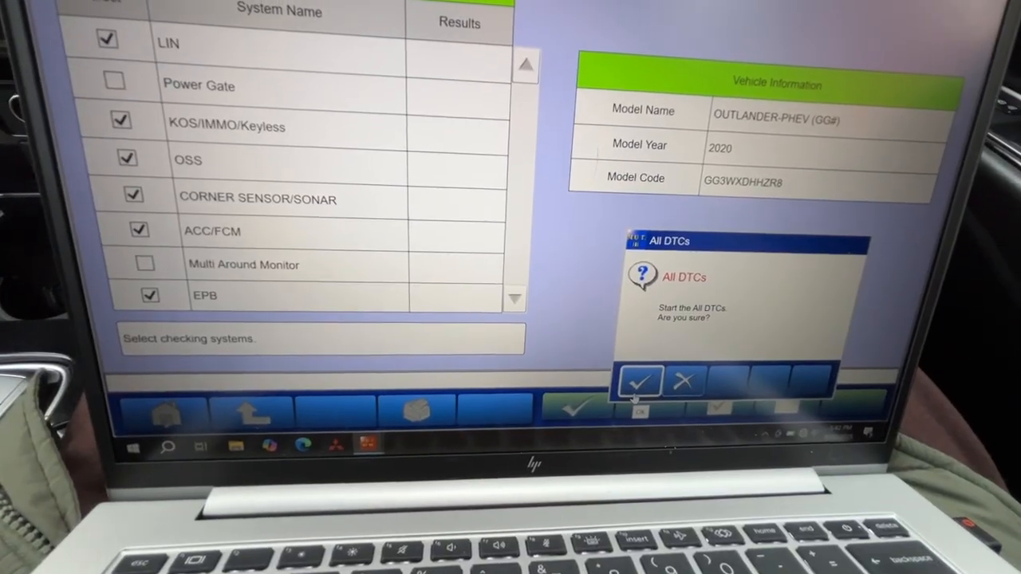
- Confirm the all-DTC read, which reports C1776 ACC system fail and P1048 rear motor shutdown
click(638, 381)
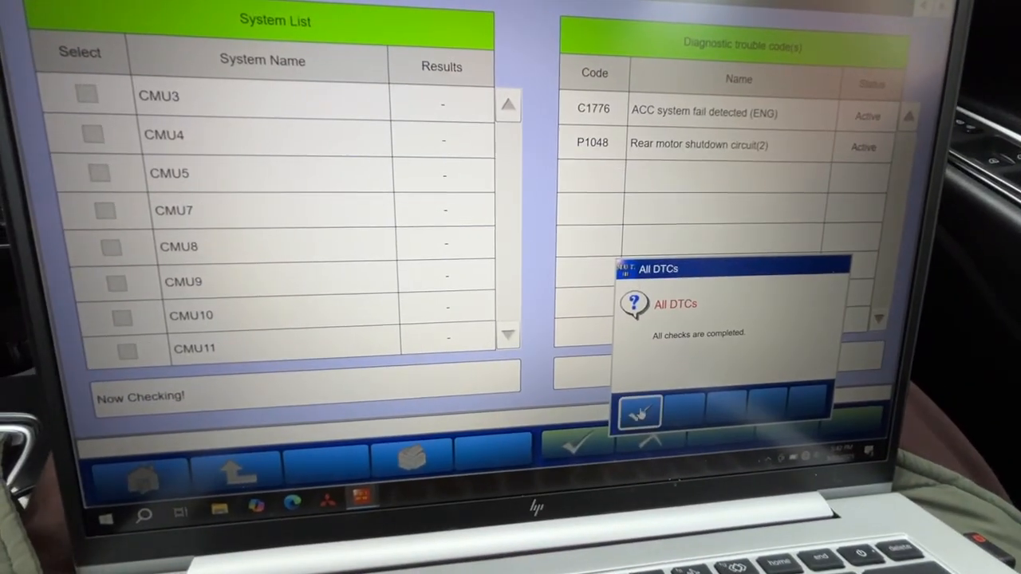
- Acknowledge 'All checks are completed' and return to the All DTCs page
click(638, 411)
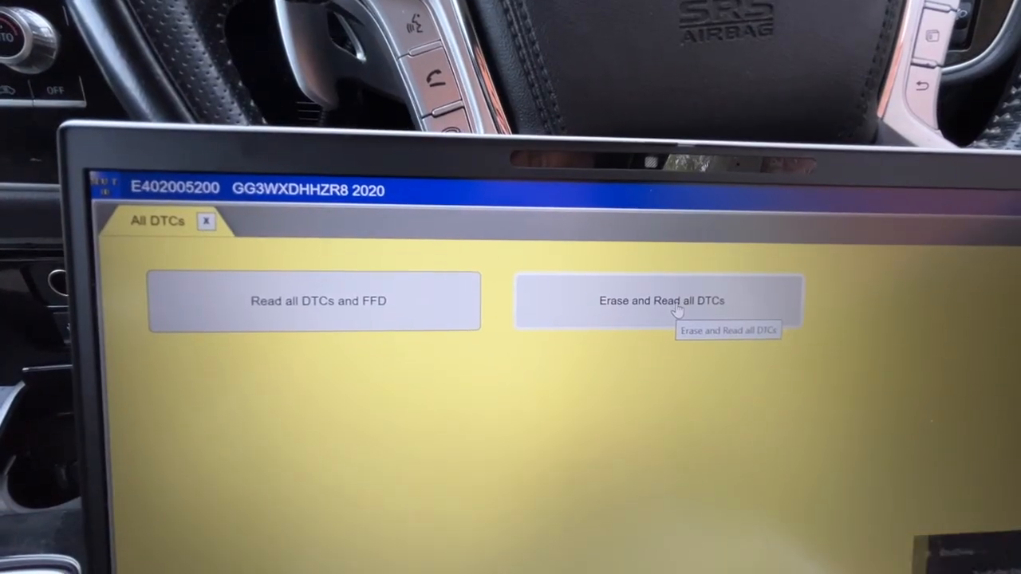
- Run Erase and Read all DTCs, clearing P1048 and leaving C1776 ACC system fail active
click(660, 300)
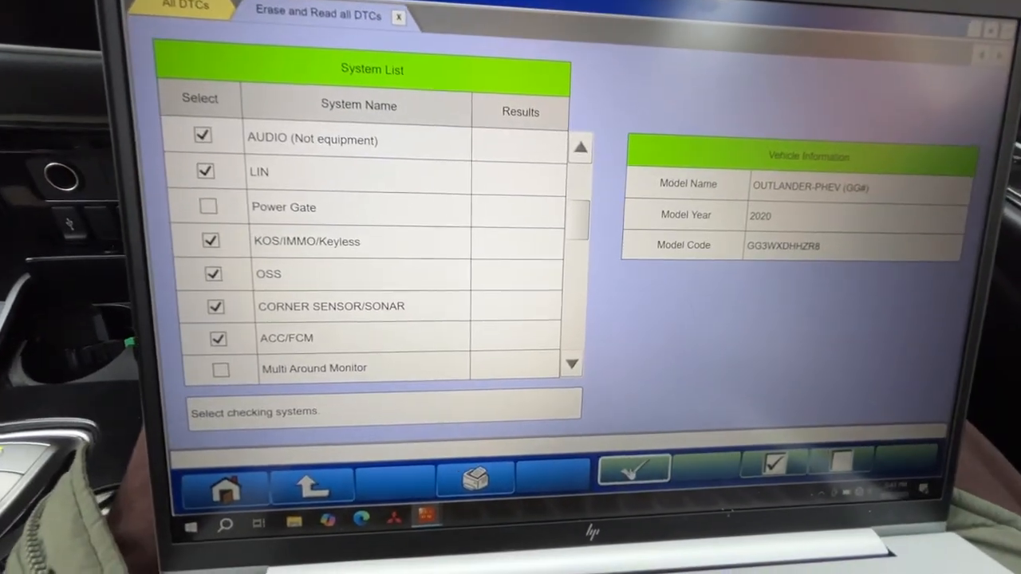
click(633, 469)
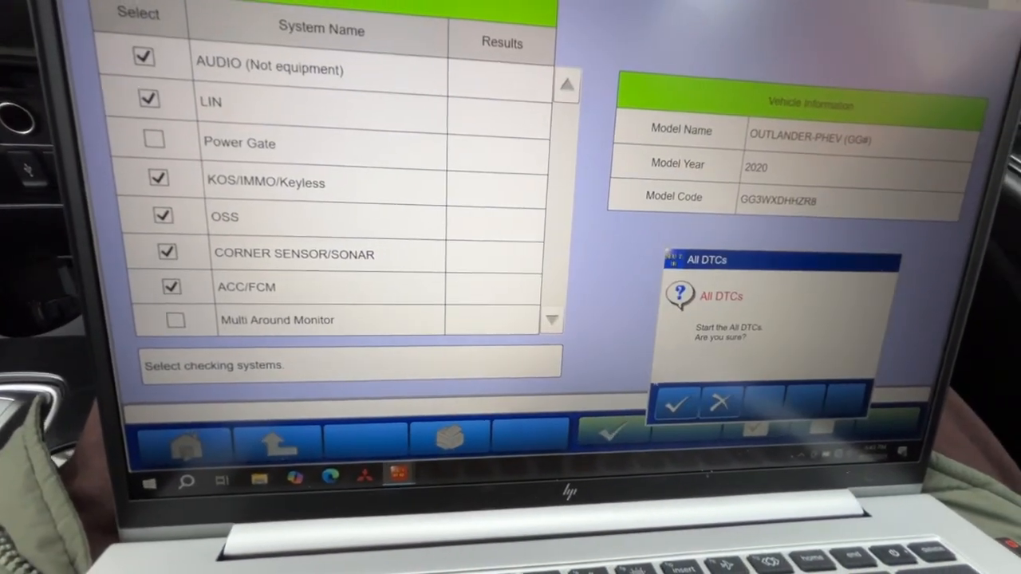
click(675, 404)
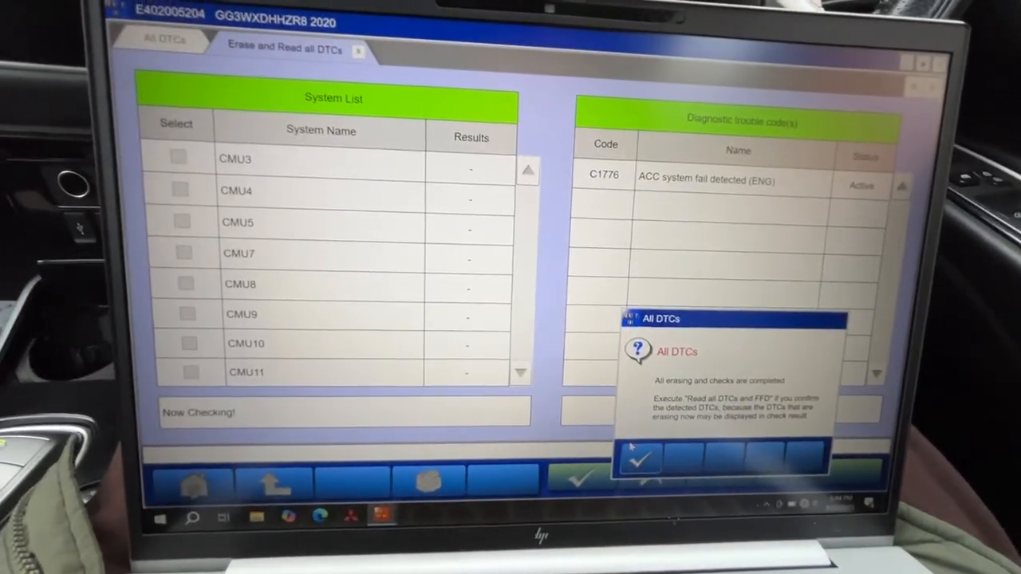
click(638, 456)
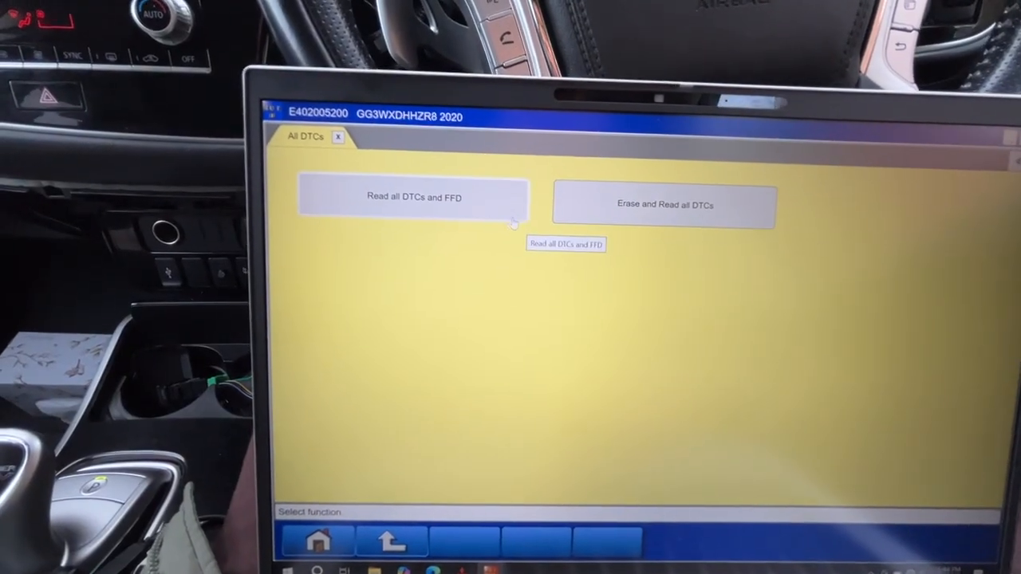
- Run Read all DTCs and FFD again, showing only C1776 ACC system fail
click(411, 198)
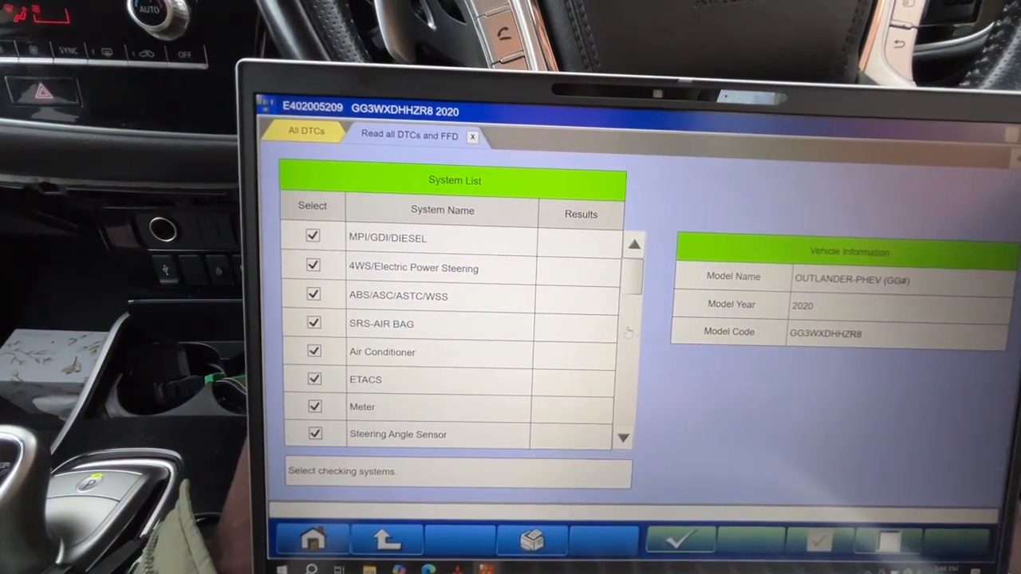
scroll(down, 3)
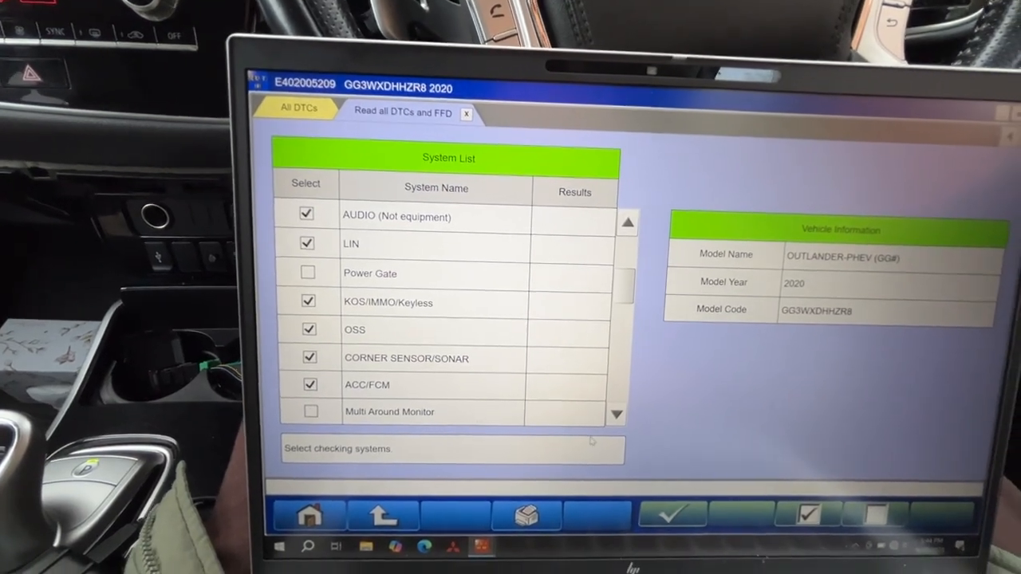
click(670, 514)
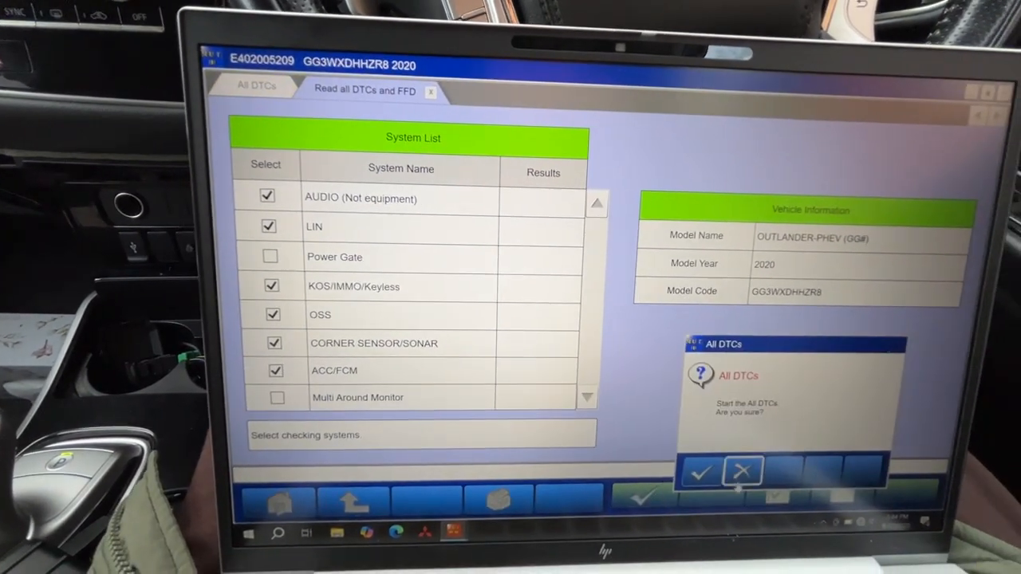
click(699, 472)
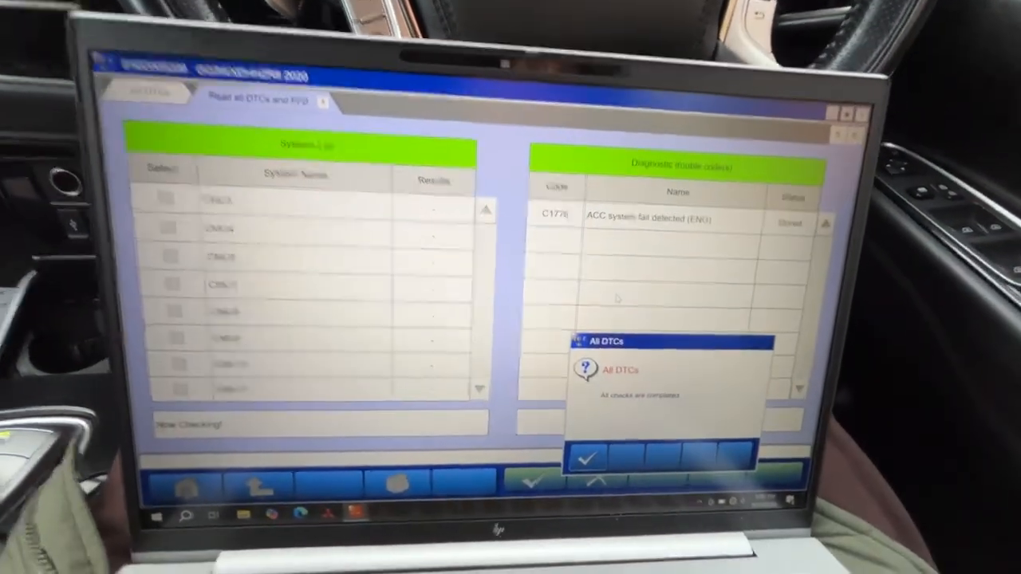
click(587, 456)
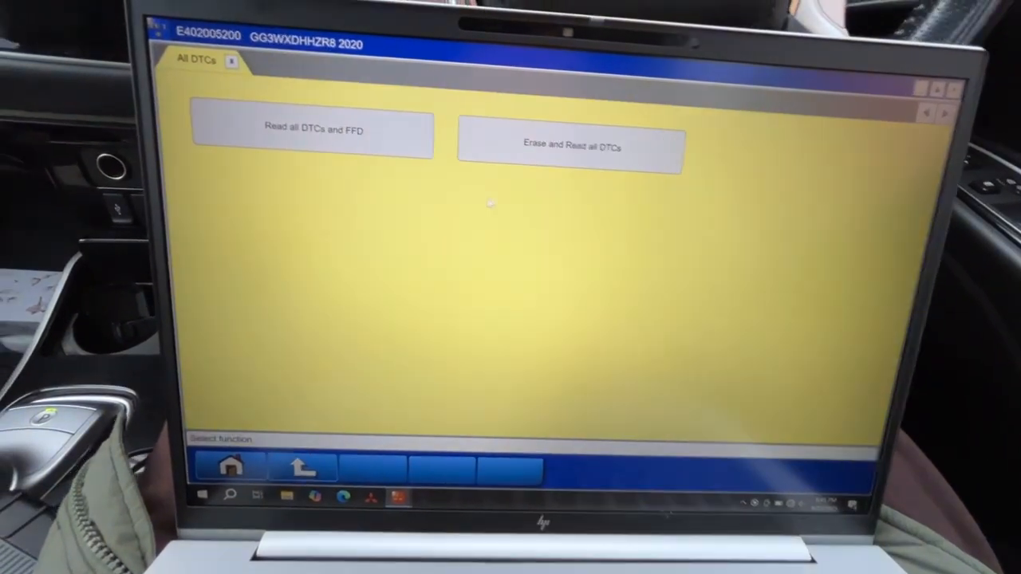
- Launch another Erase and Read all DTCs with Power Gate and Multi Around Monitor excluded
click(571, 146)
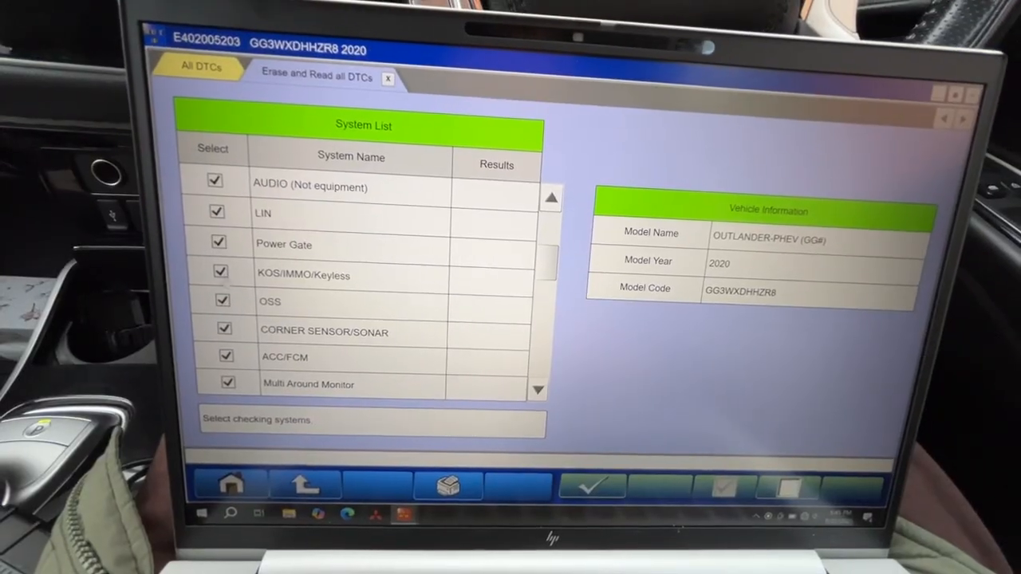
click(225, 243)
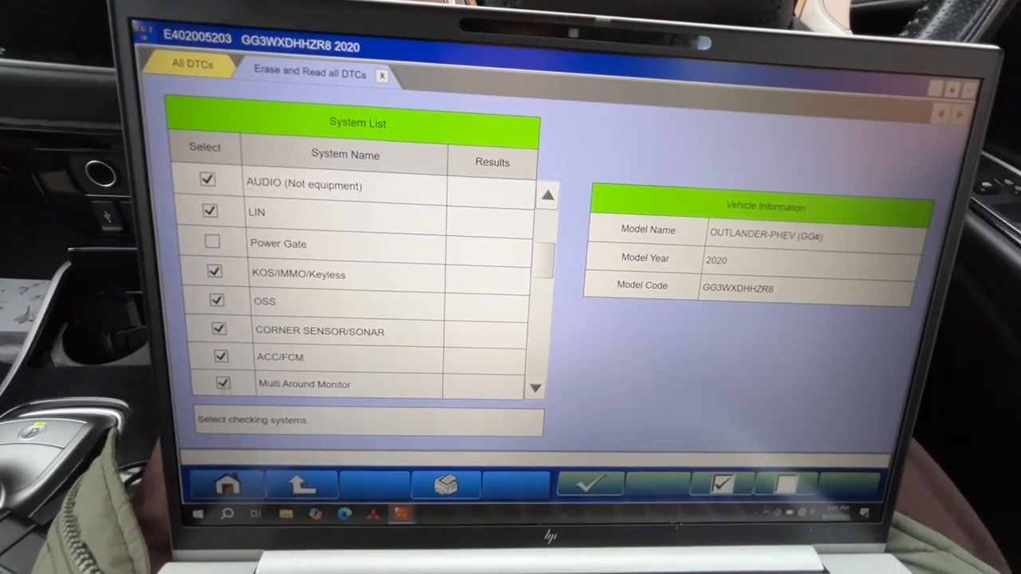
click(589, 484)
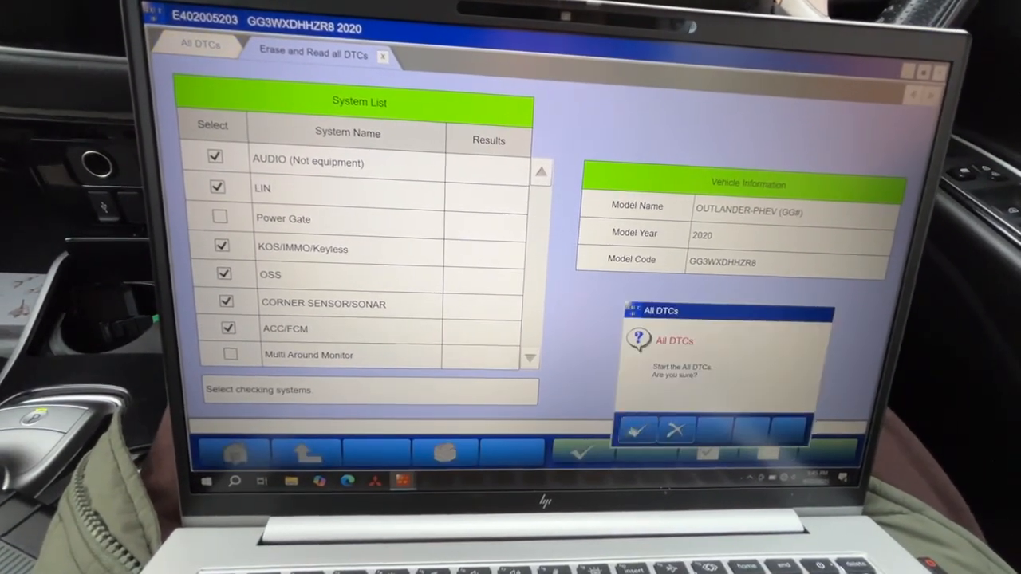
click(636, 430)
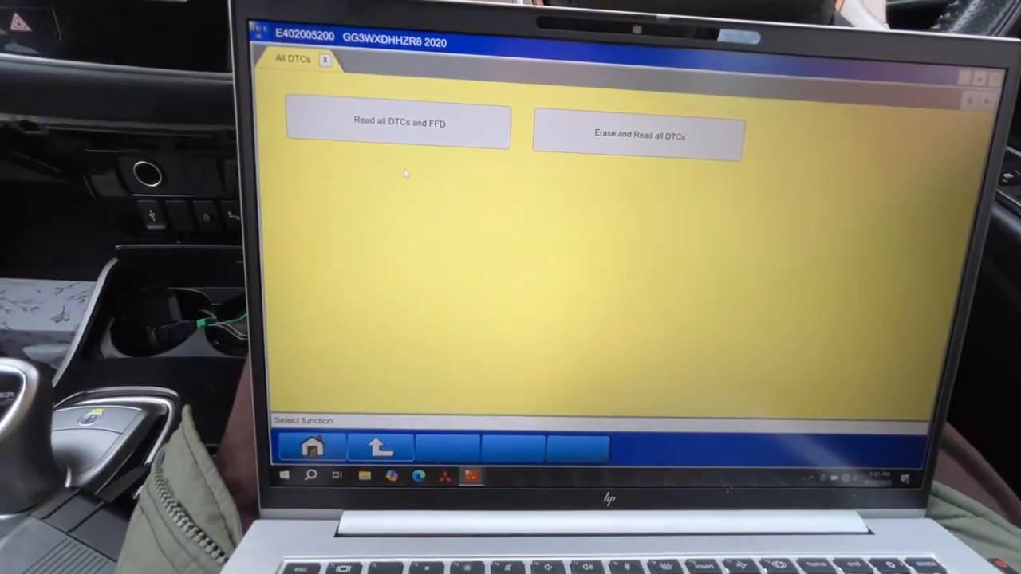
- Run a final Read all DTCs and FFD, every system OK with no DTC detected
click(397, 121)
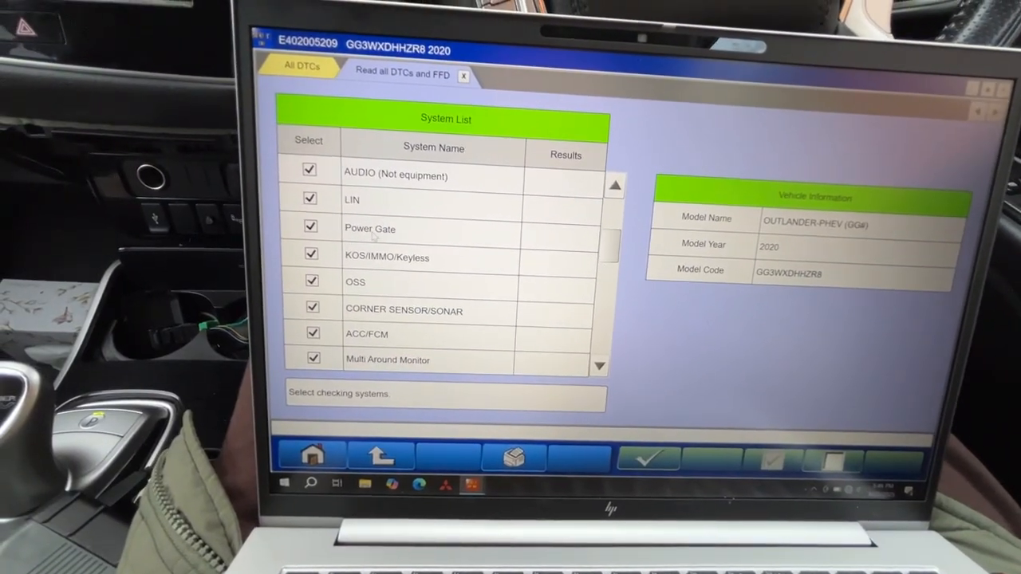
click(310, 228)
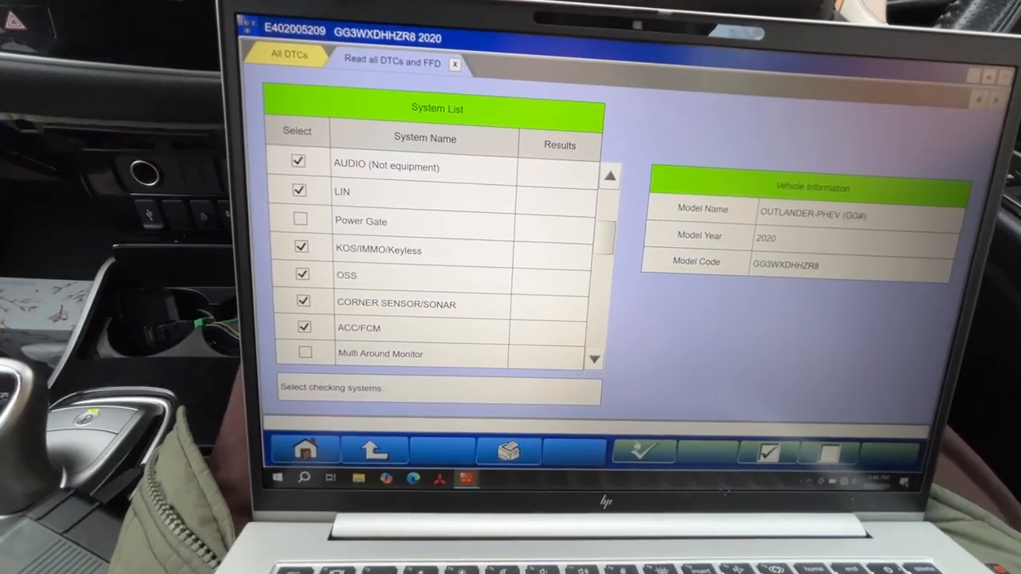
click(642, 450)
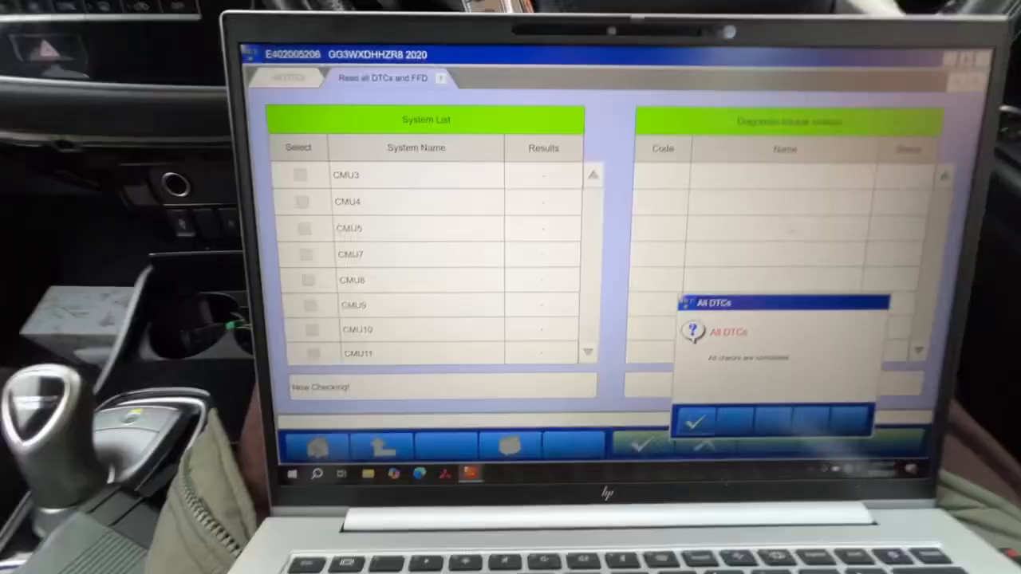
click(698, 421)
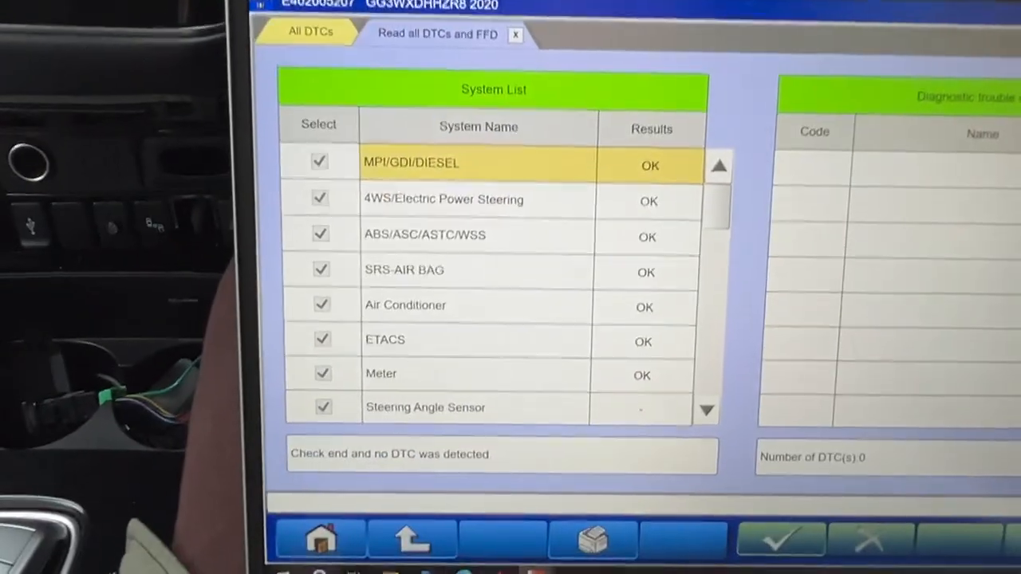
click(412, 539)
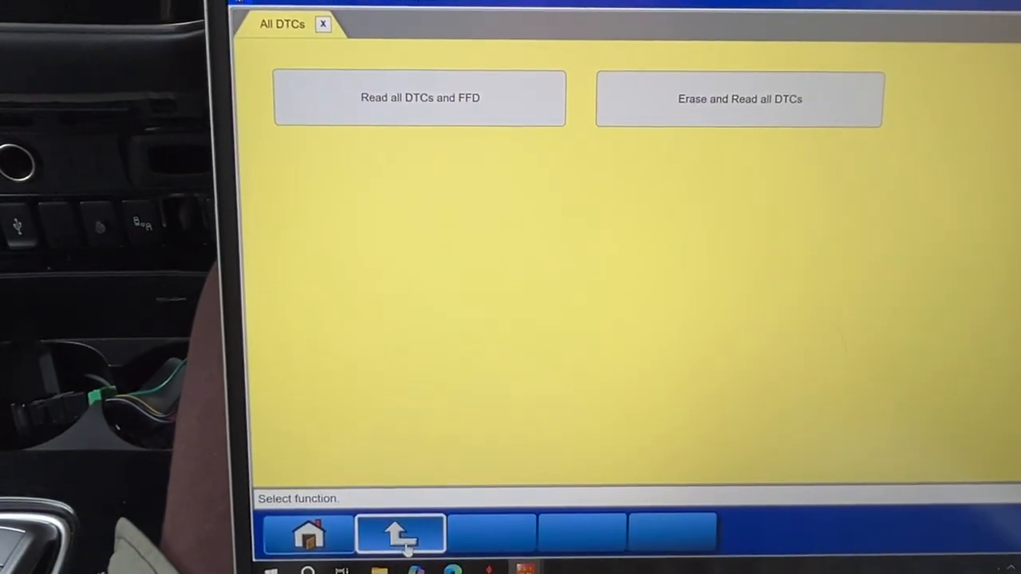